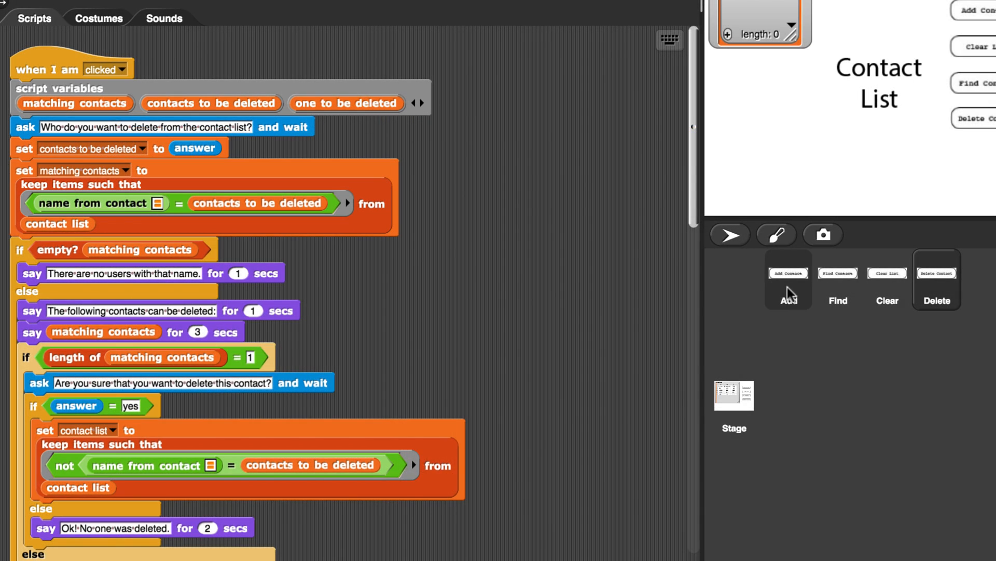
Select the Find sprite in the corral to show its script
click(838, 285)
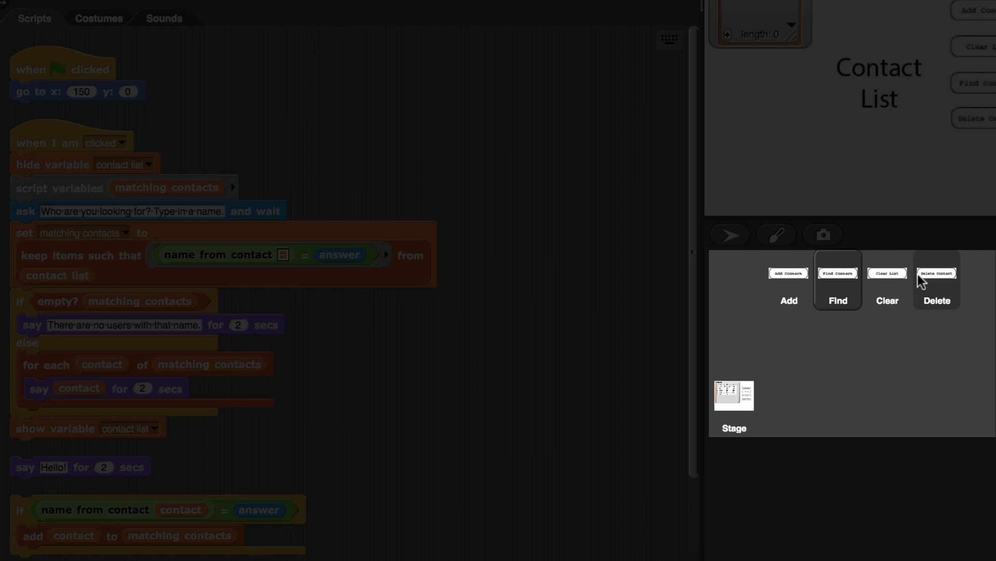
click(936, 280)
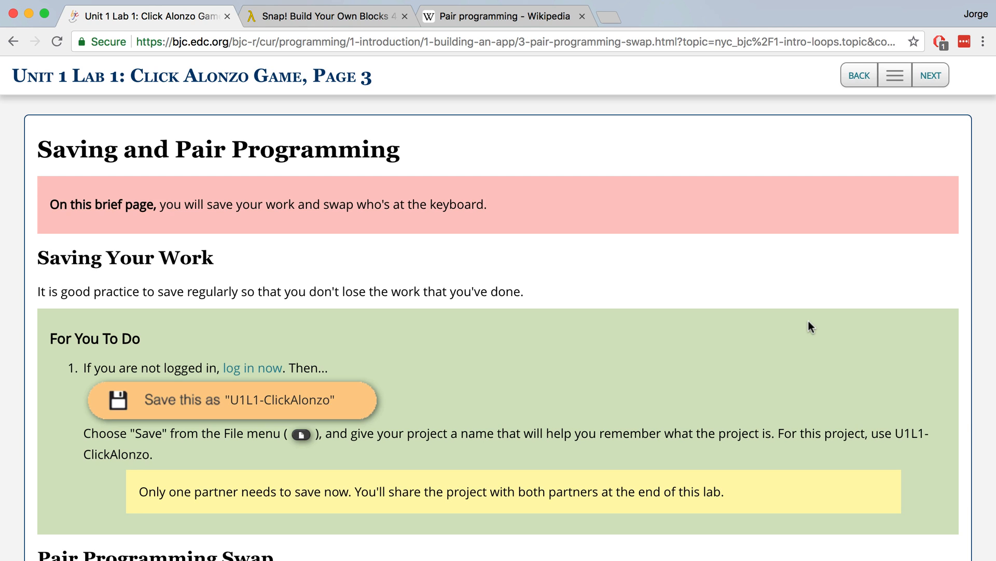
mouse_move(807, 354)
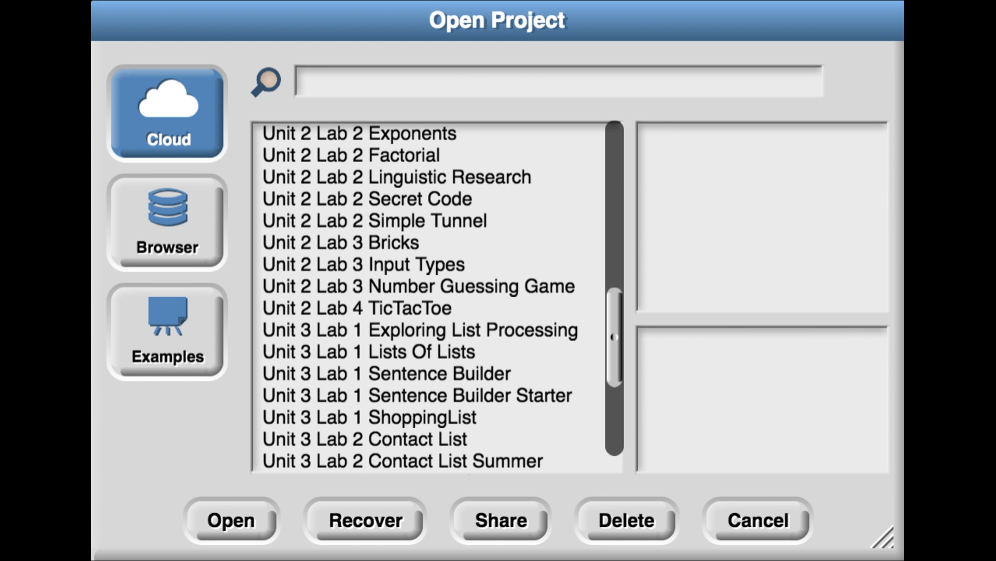
Choose Save As in Snap! and enter the project name 'U1L1 - Click Alonzo'
click(755, 520)
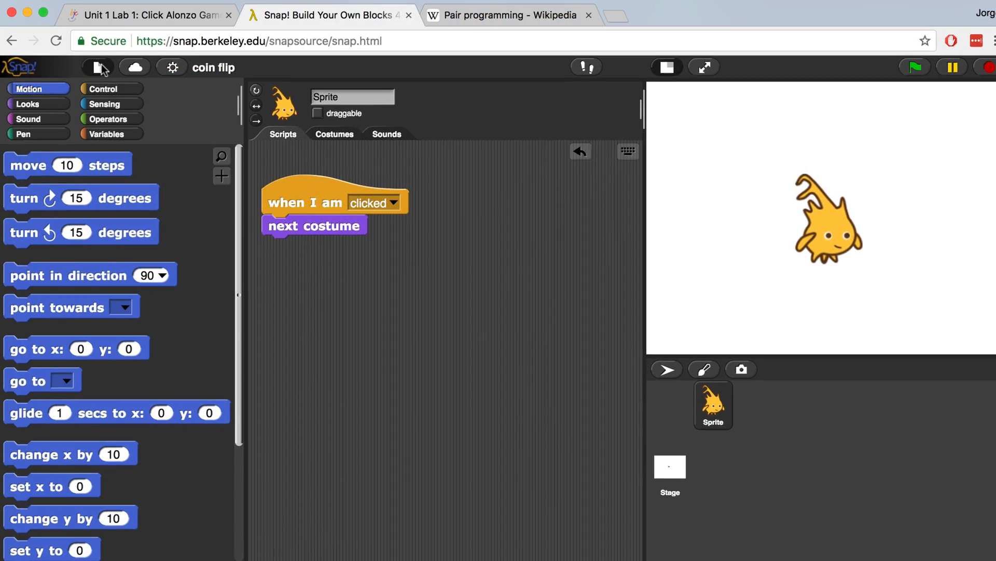
click(99, 68)
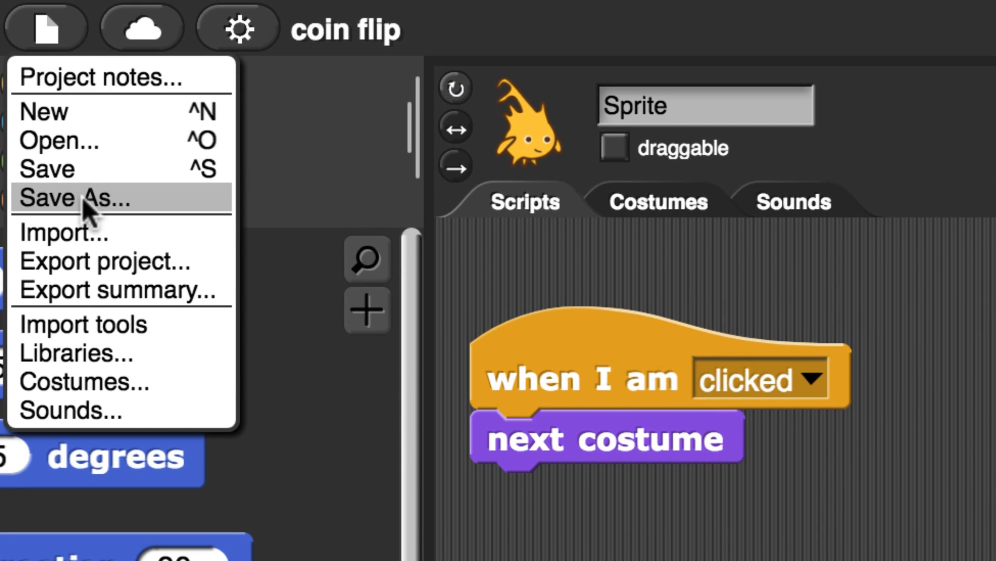
click(74, 197)
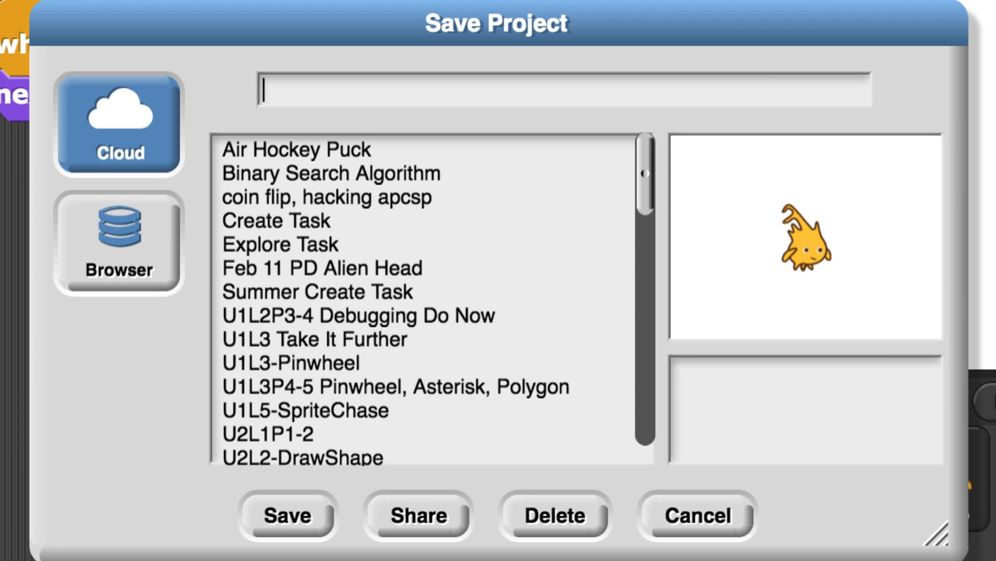
text(U1L)
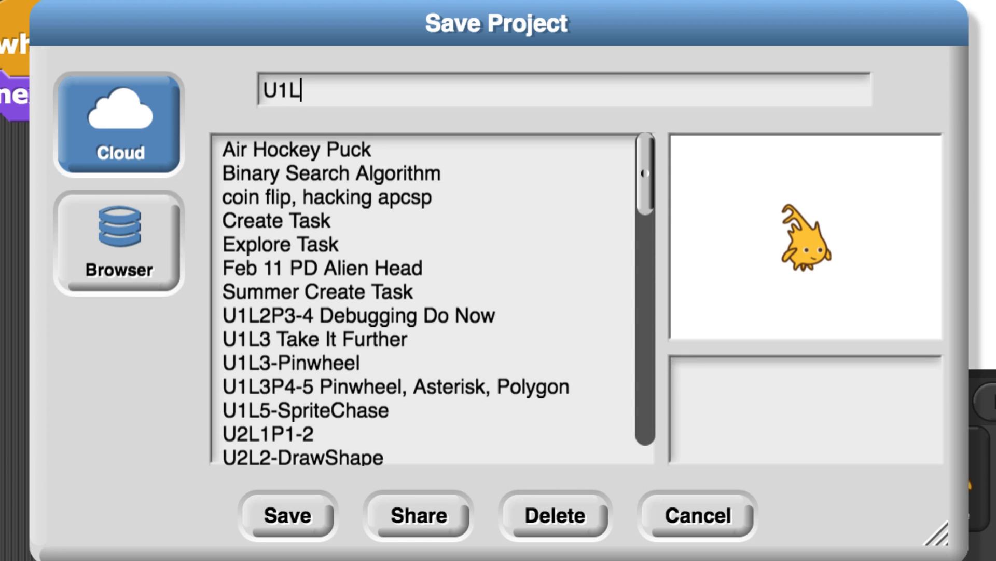
text(1 -)
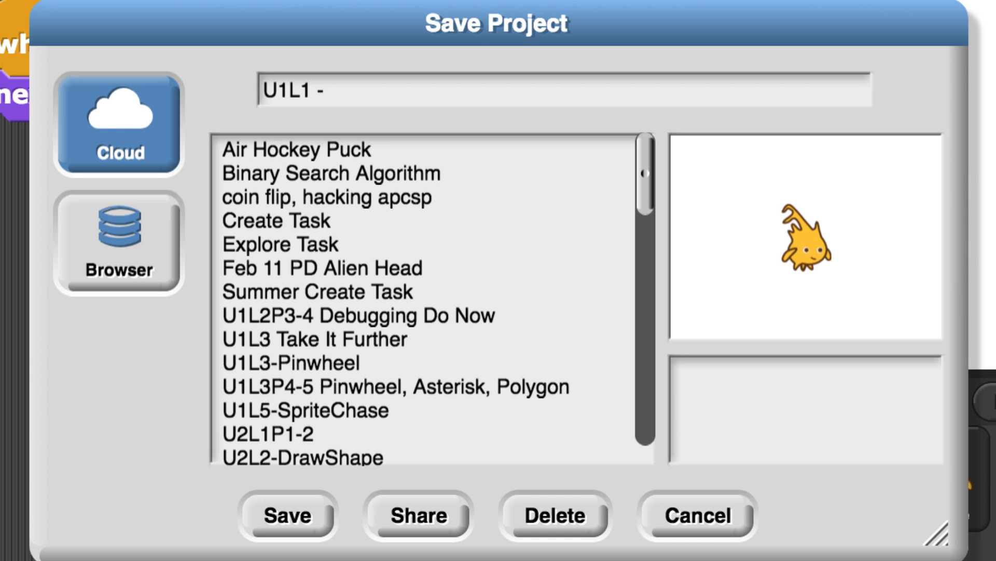
text(Cli)
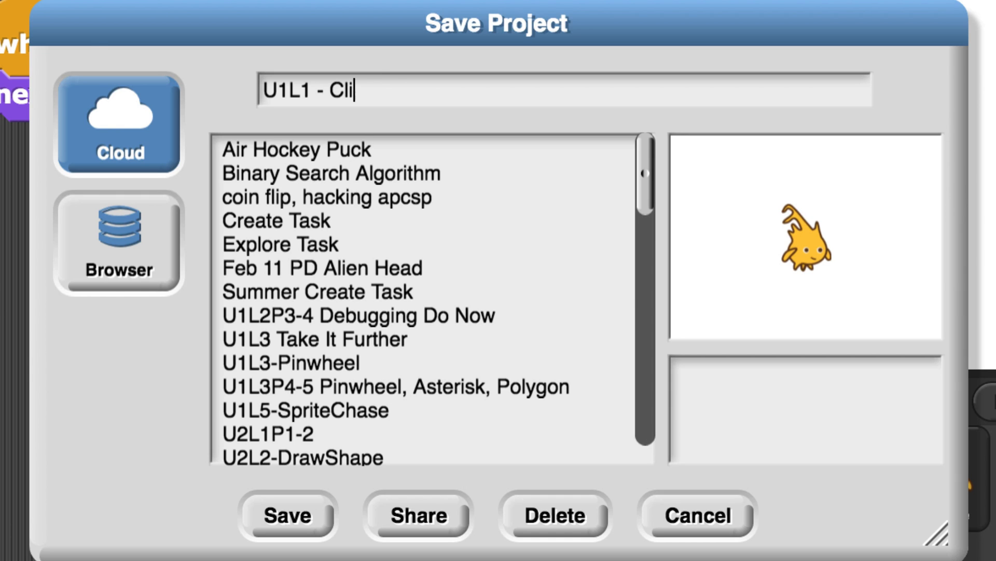
text(ck Alonzo)
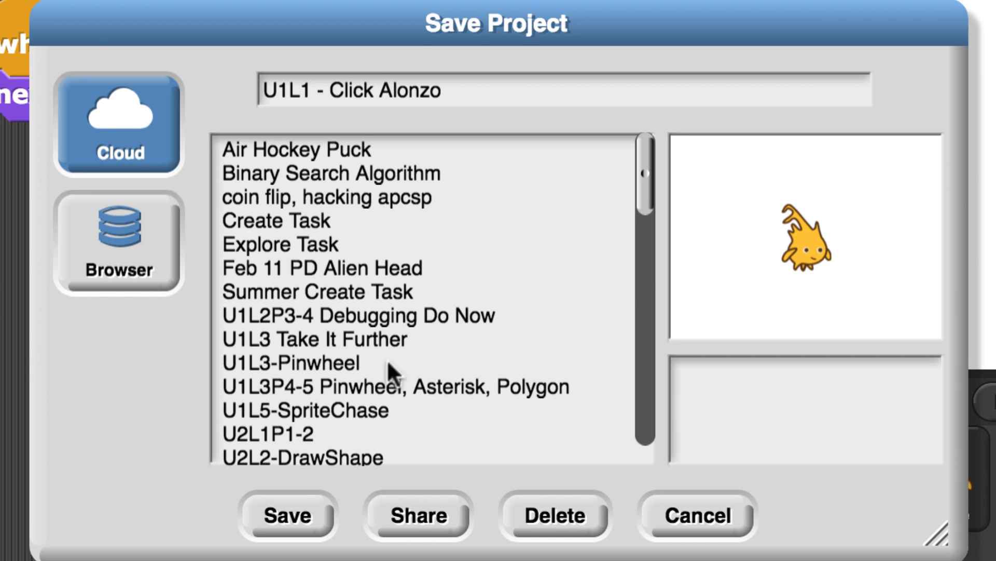
Confirm the cloud save of 'U1L1 - Click Alonzo' and return to the BJC lab tab
click(286, 515)
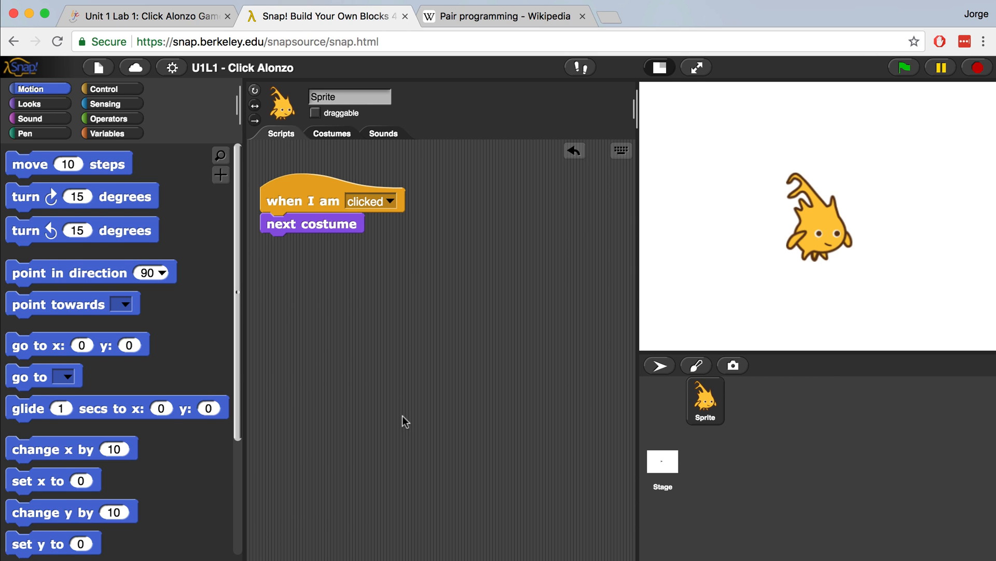
click(146, 16)
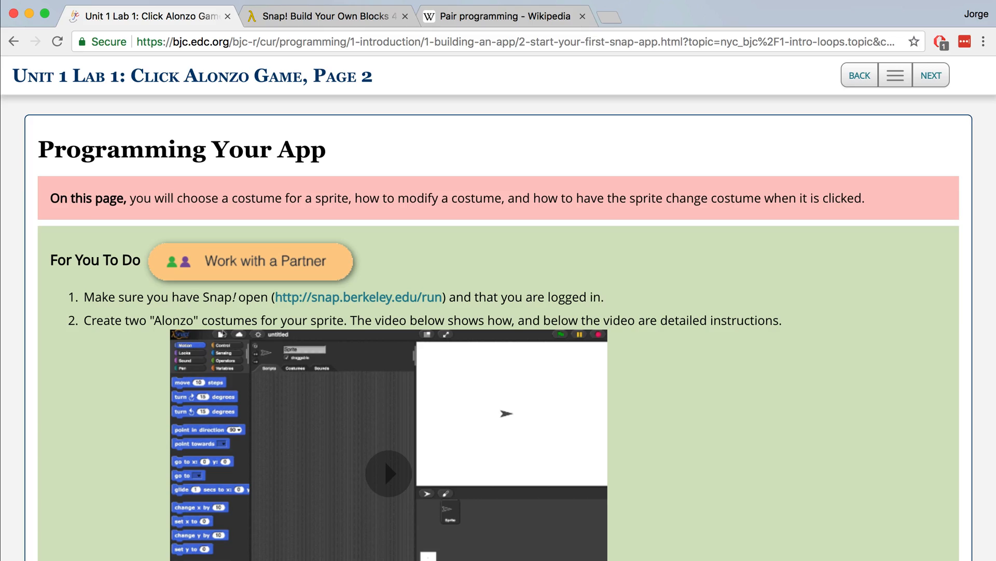
Advance to the Pair Programming Swap page and open the Wikipedia pair programming article
click(931, 75)
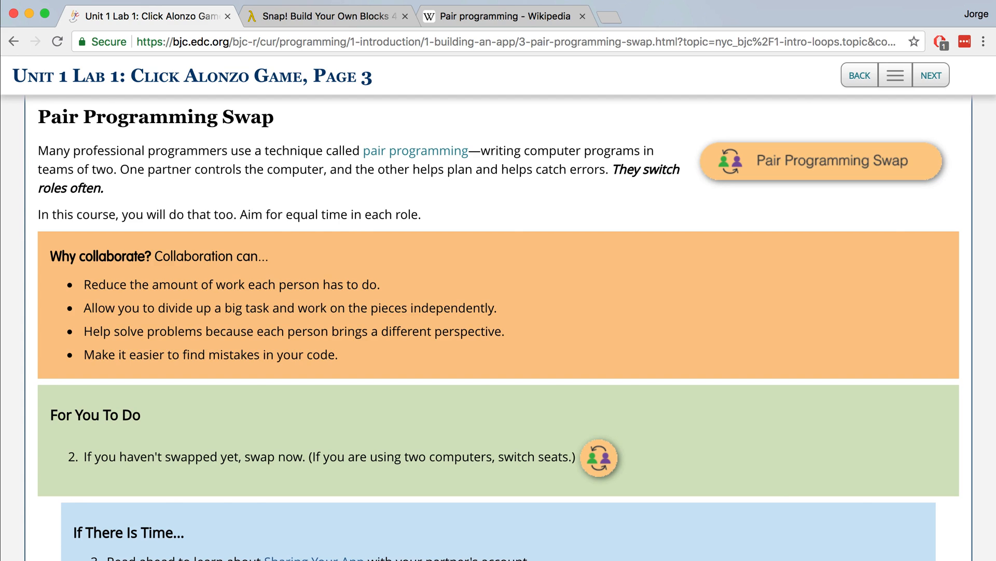
click(504, 16)
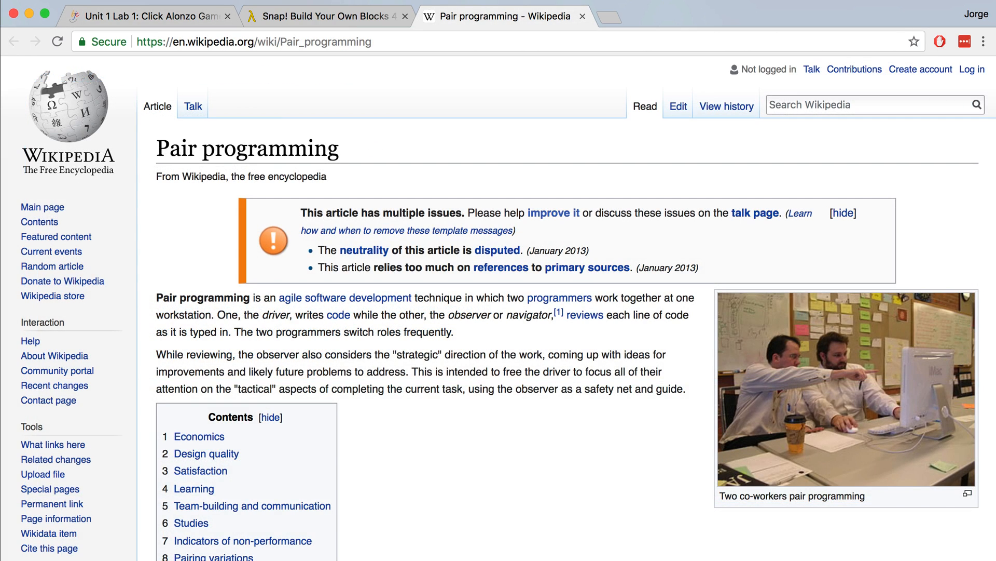